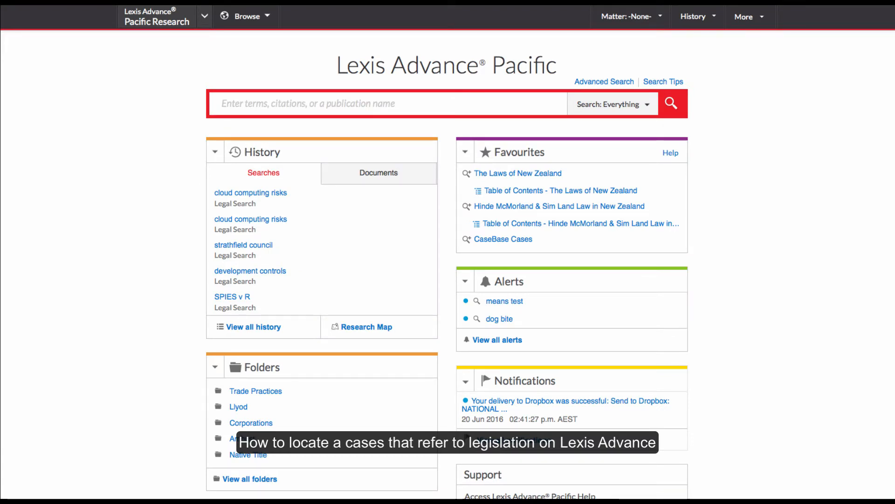
- Search Lexis Advance Pacific for 'corporations act w/s 588g', returning 190 Australian cases
type("corporations act w/s 588g")
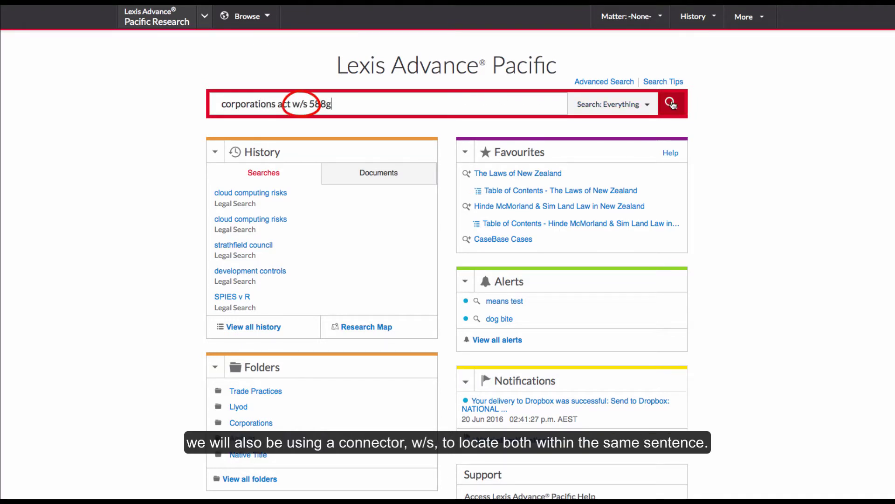
left_click(670, 104)
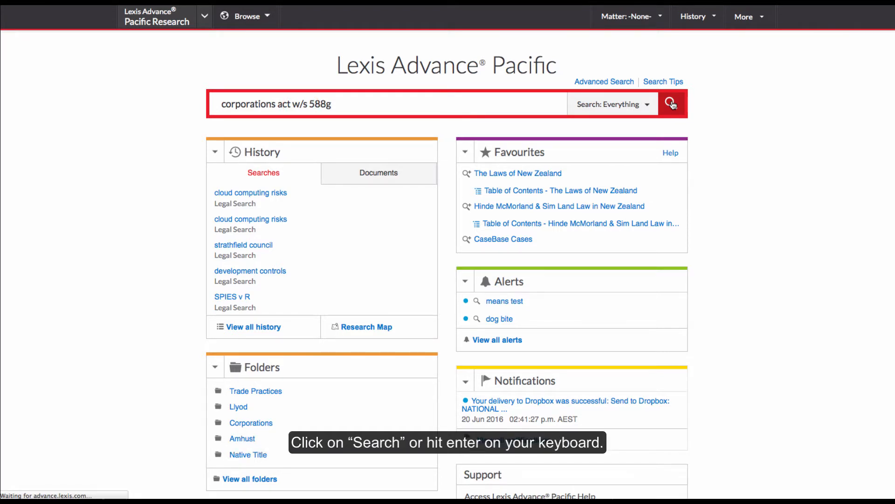
left_click(671, 104)
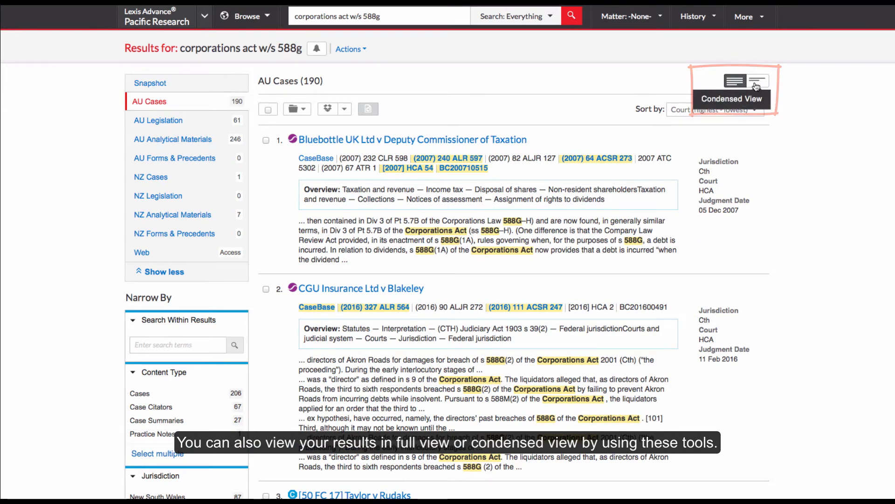
- Scroll down the 190 AU case results to view more cases and the Narrow By Court filters
scroll("down", 3)
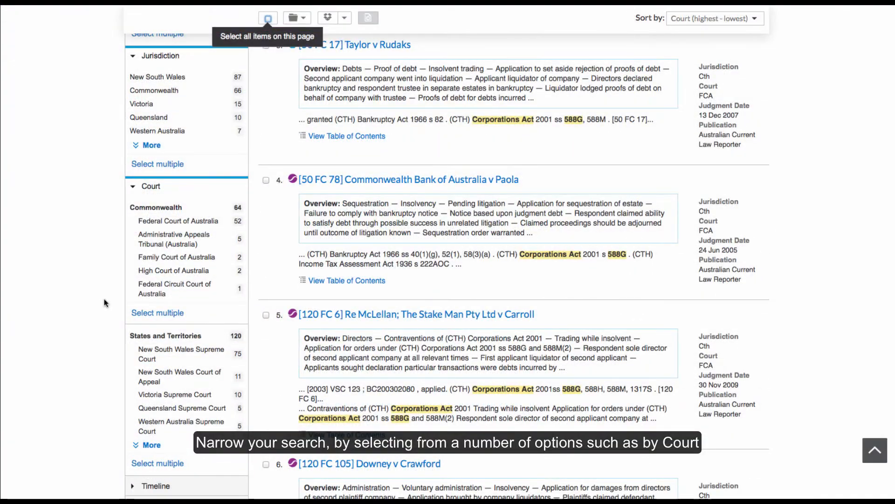